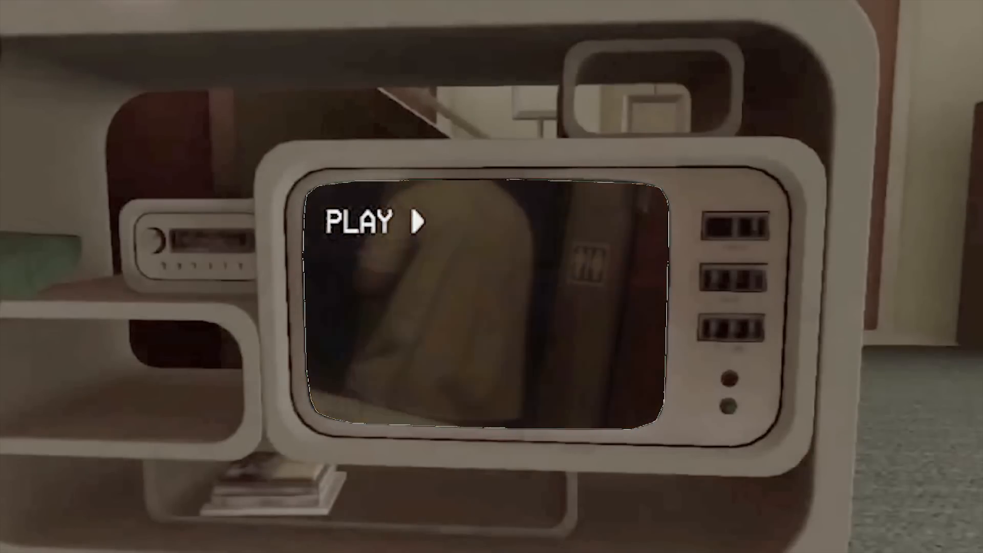
Let the TV tape playback finish until the screen shows THE END.
click(367, 222)
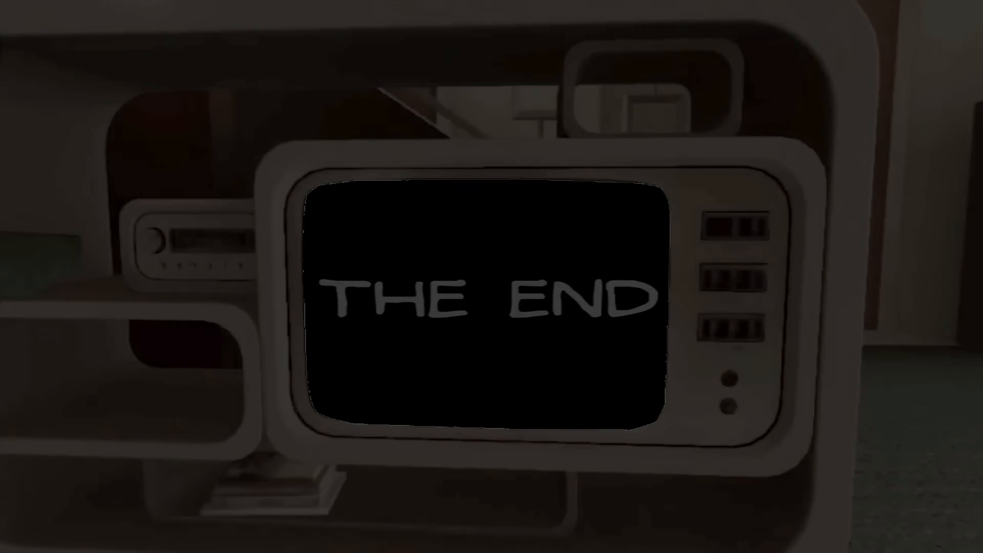